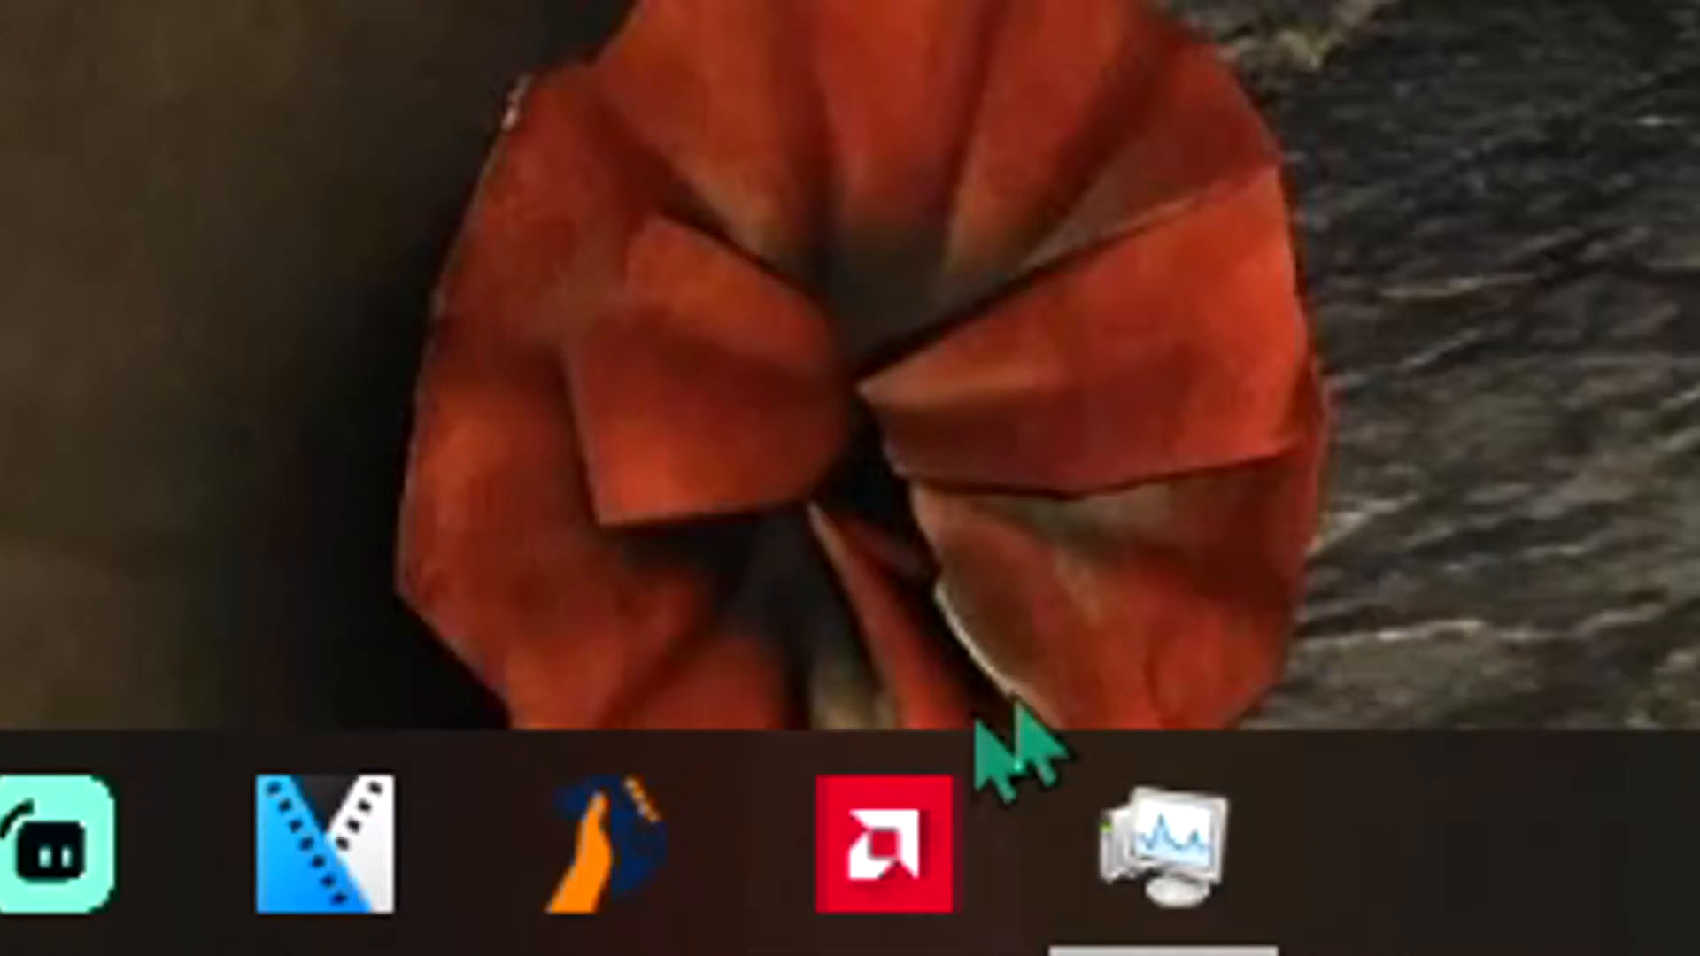
mouse_move(1024, 922)
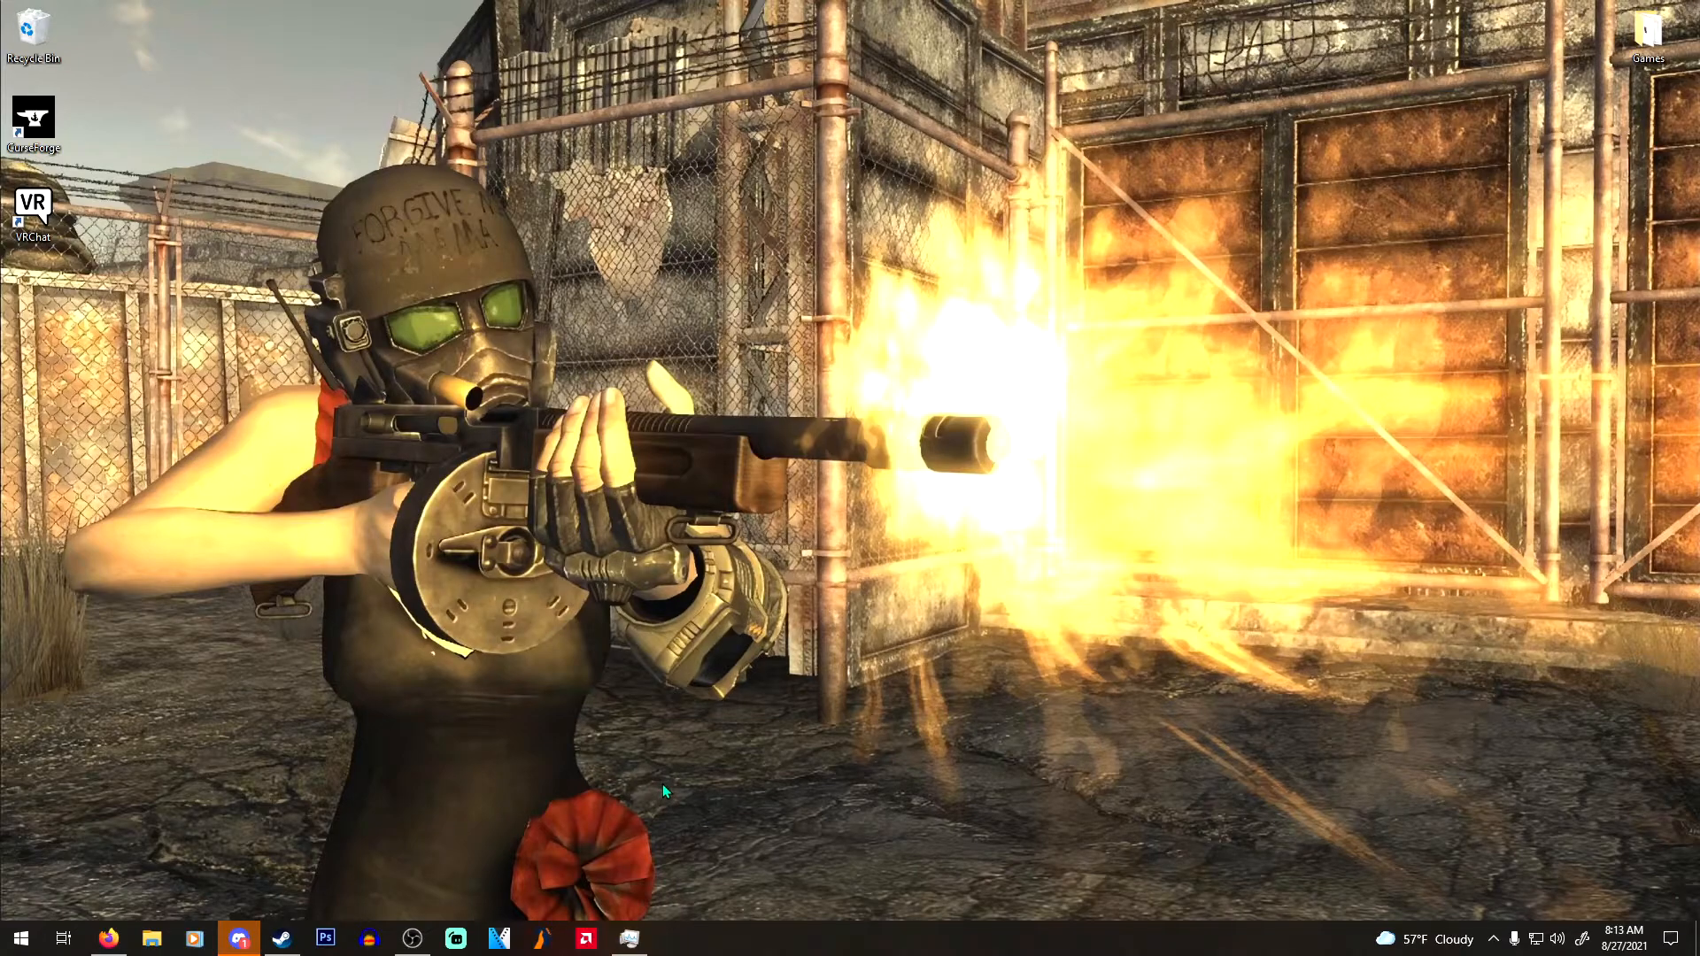
mouse_move(672, 710)
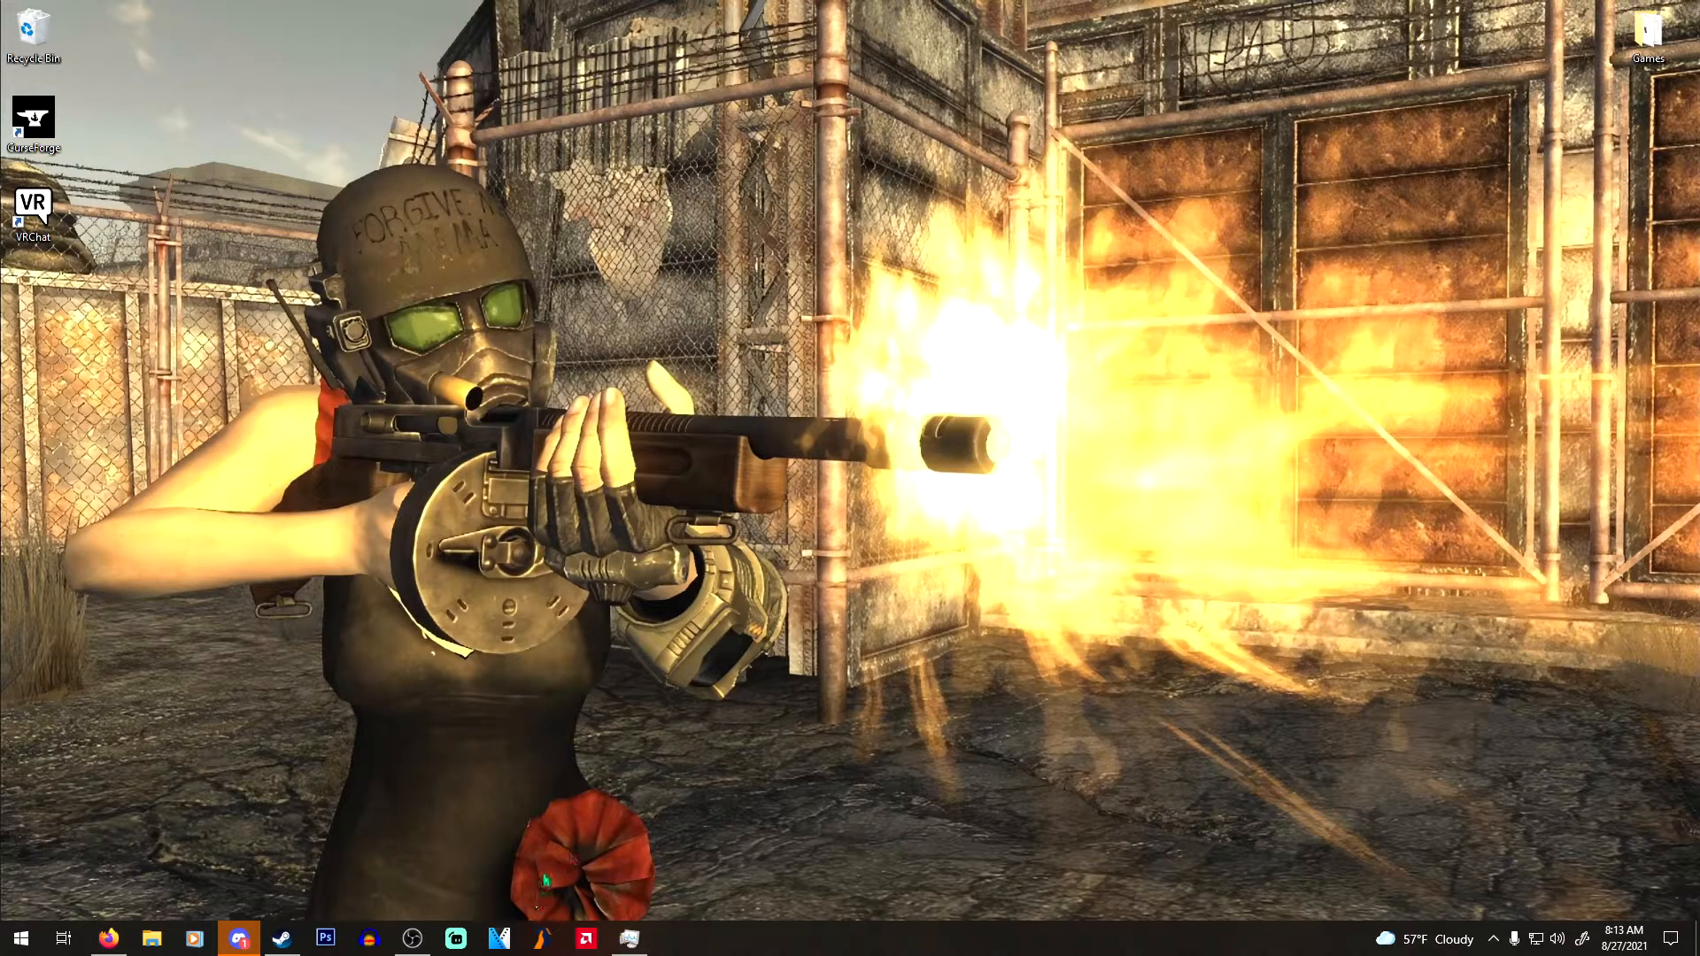
mouse_move(1127, 745)
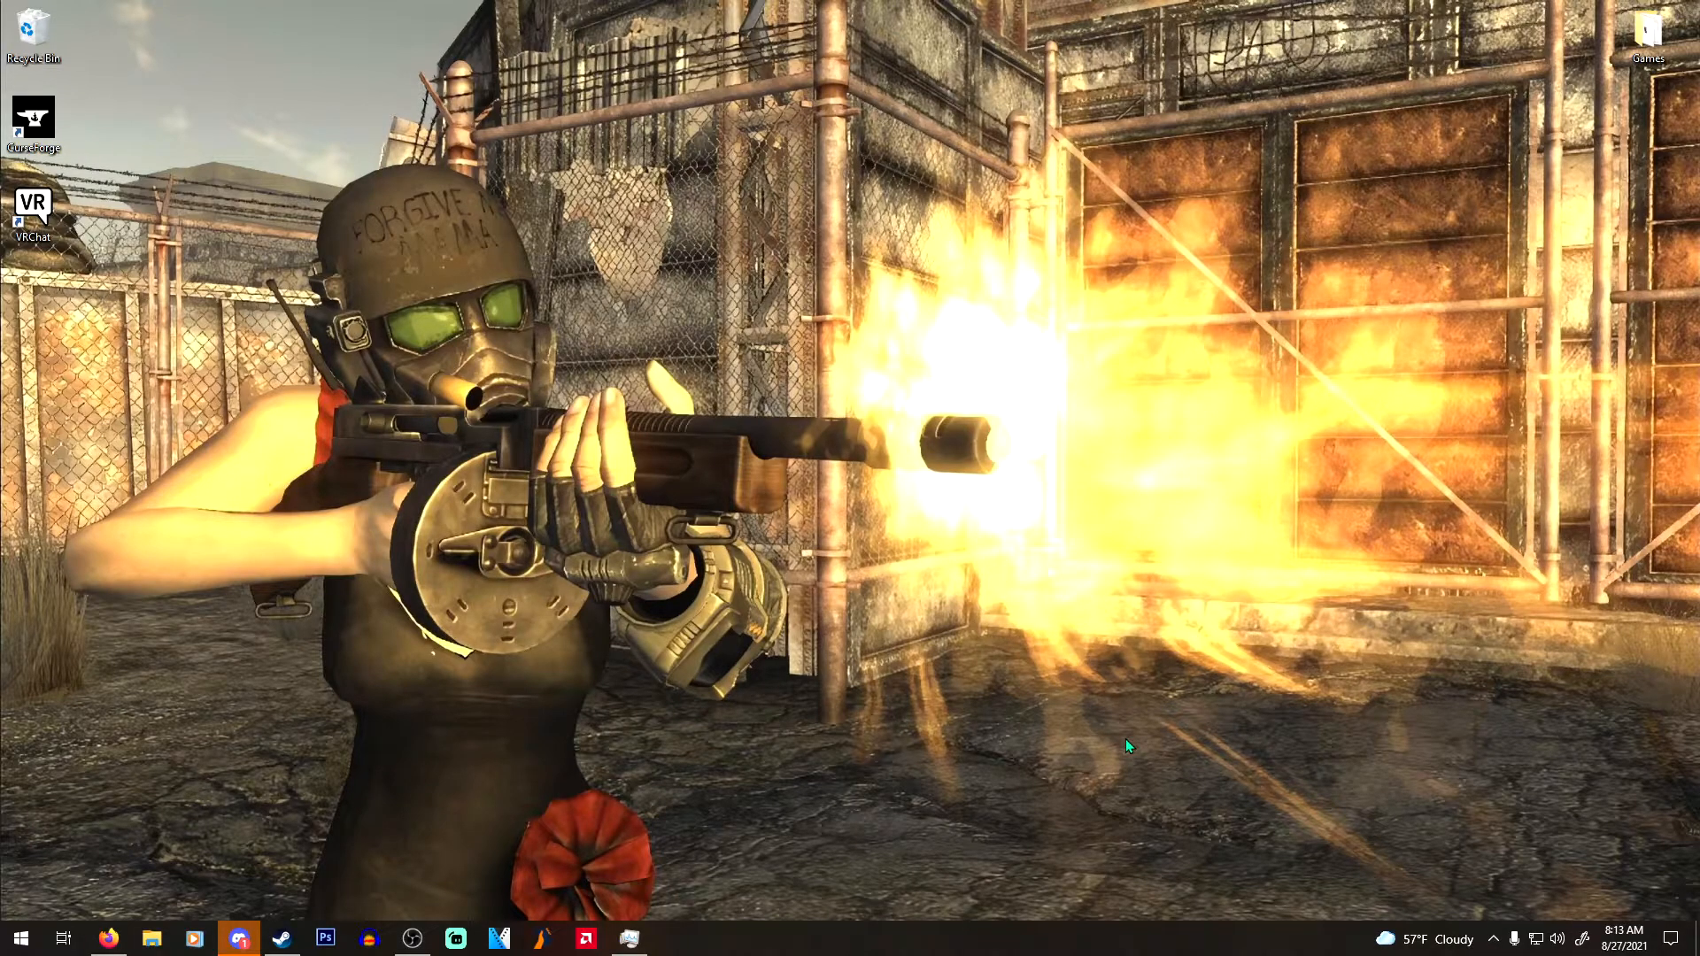